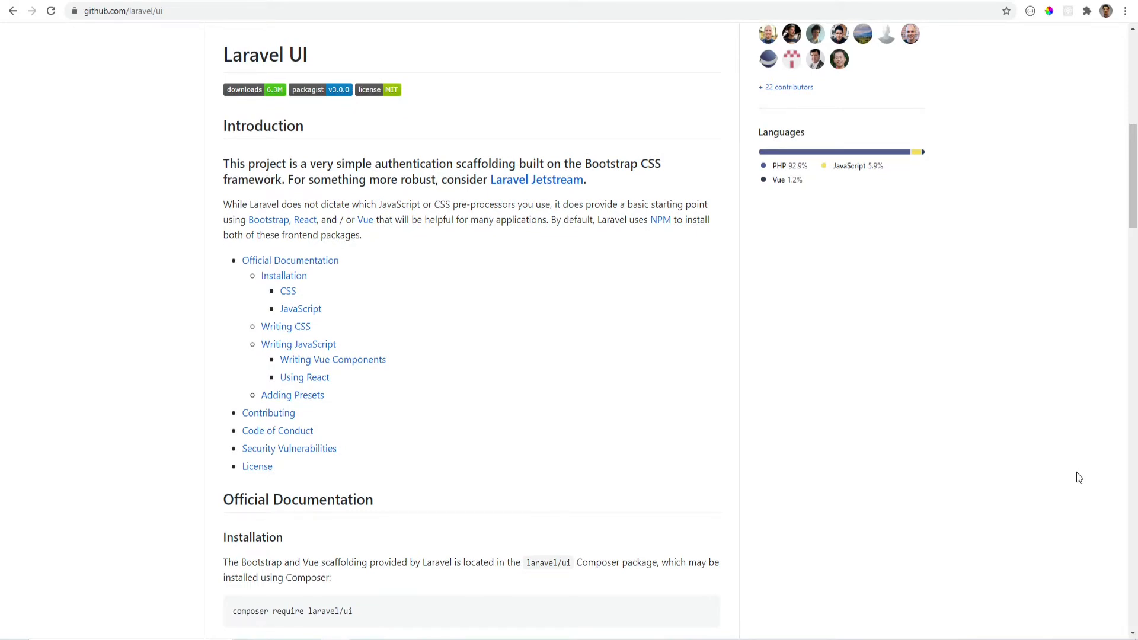
Read through the Jetstream introduction, clearing the scaffolding-command highlight, toward the Fortify README
scroll("down", 3)
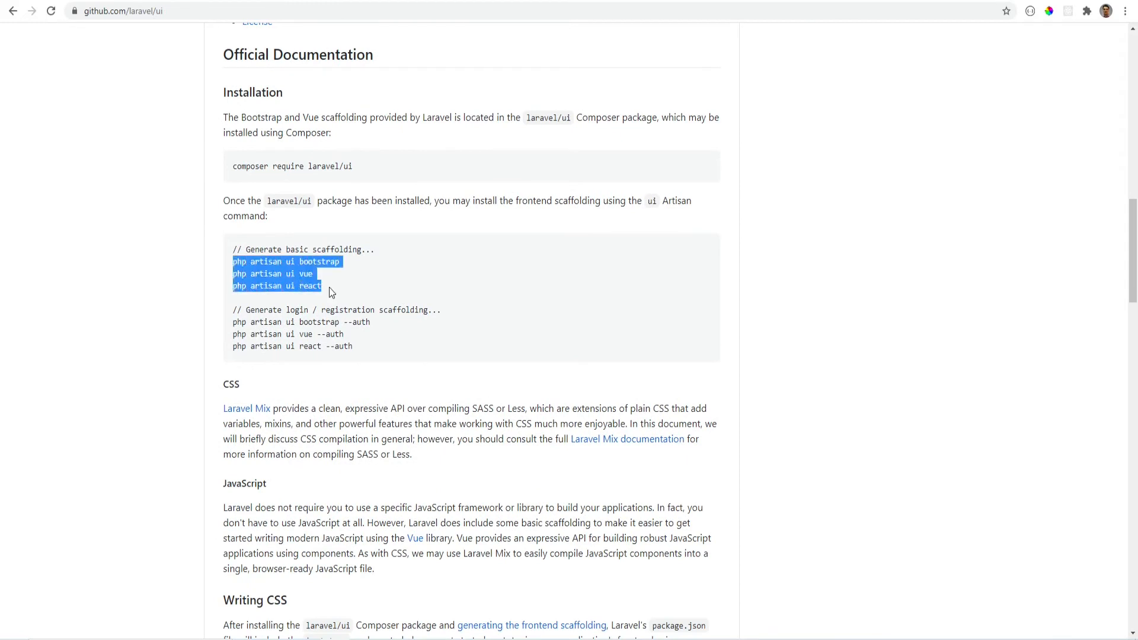
left_click(839, 373)
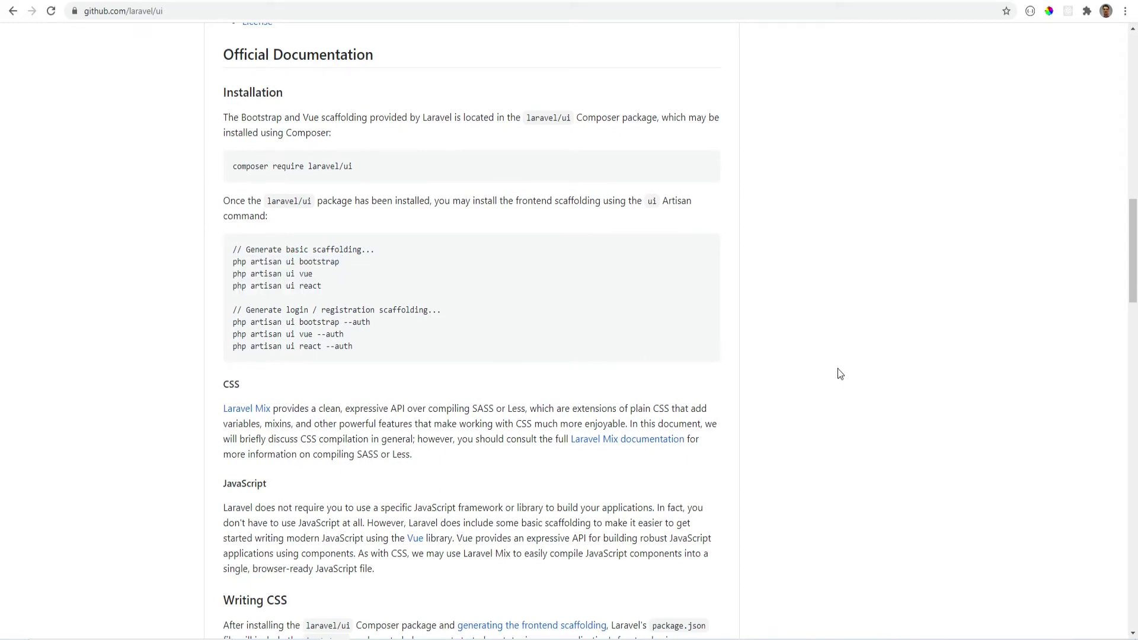
mouse_move(867, 374)
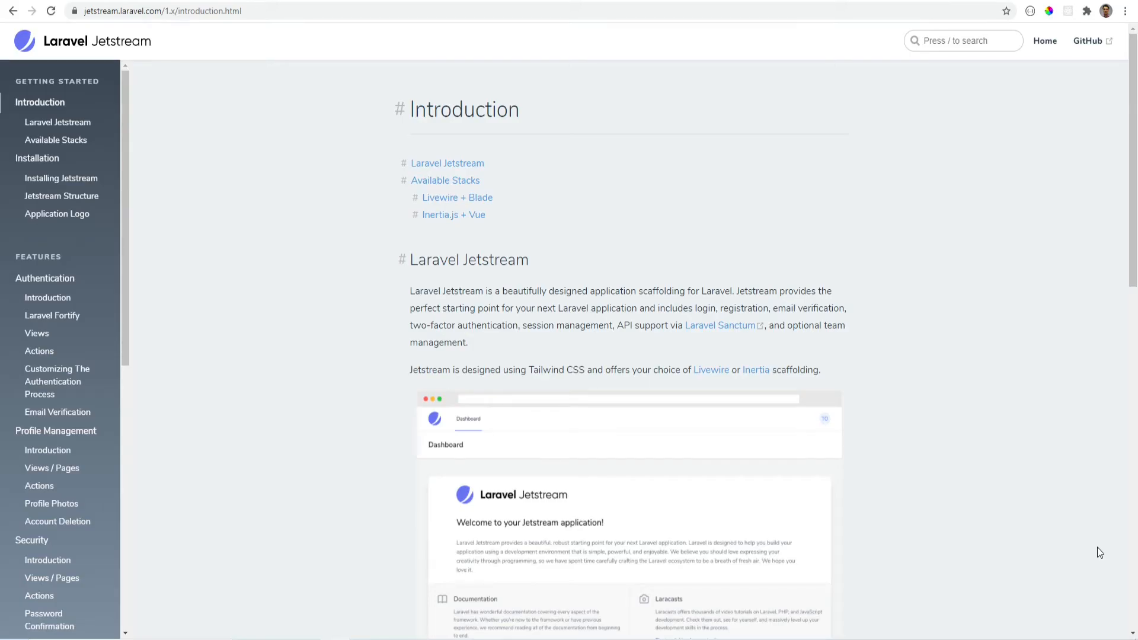
scroll("down", 3)
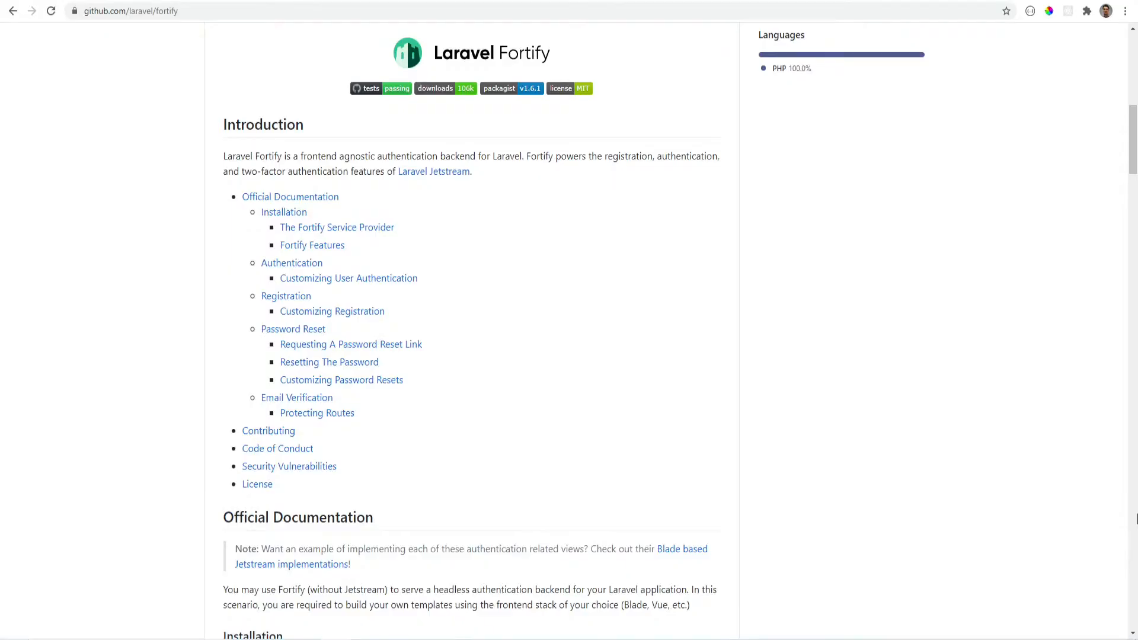
scroll("down", 3)
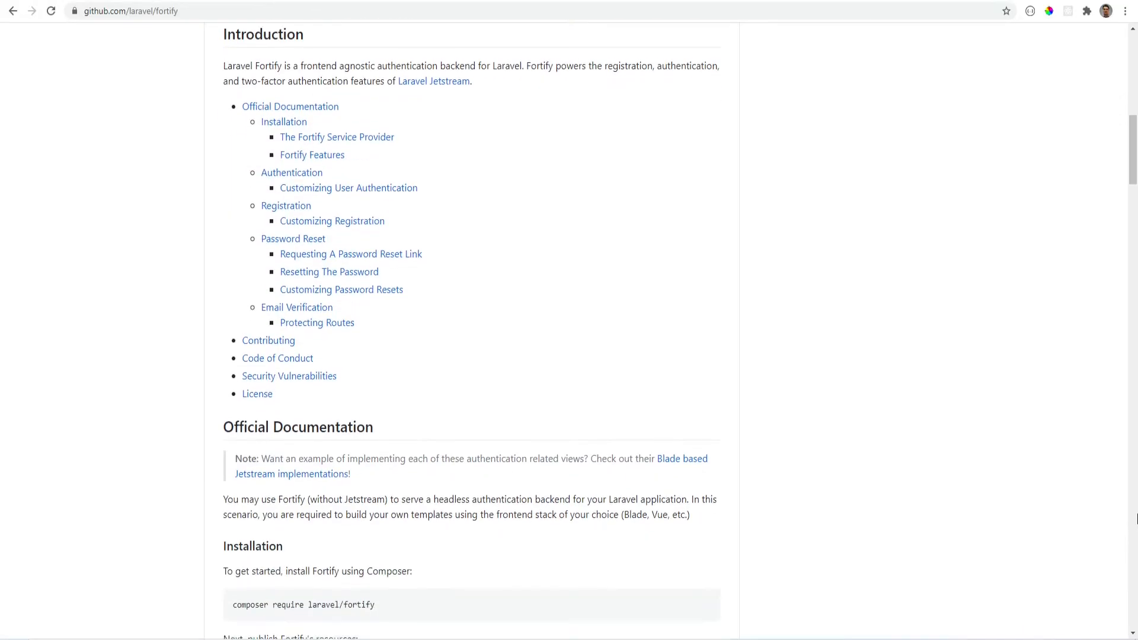
scroll("down", 3)
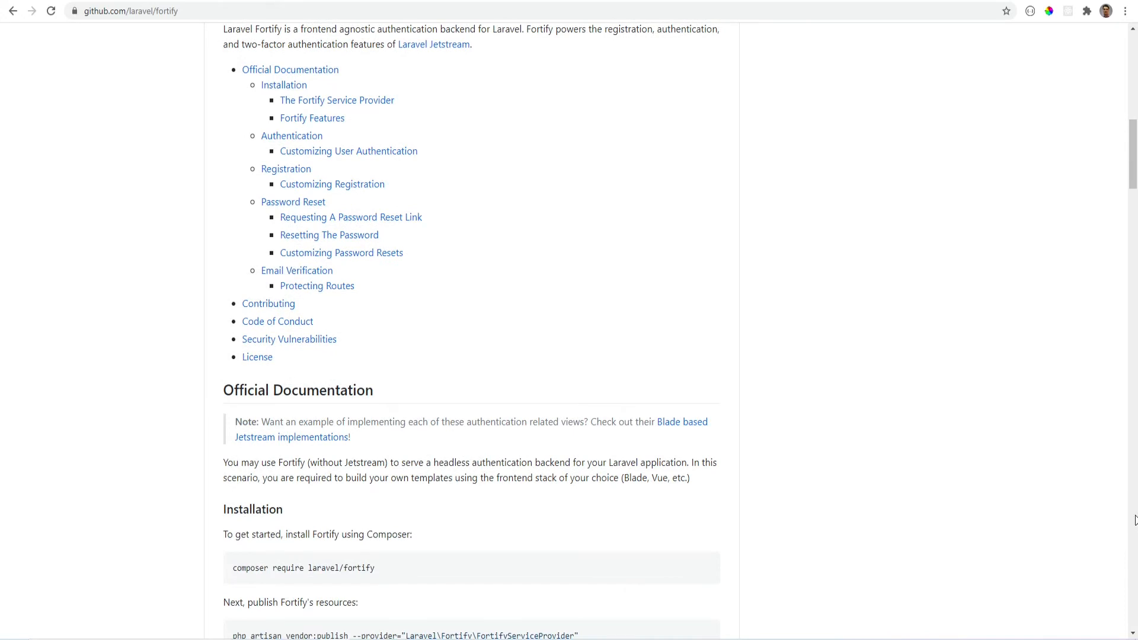
scroll("down", 3)
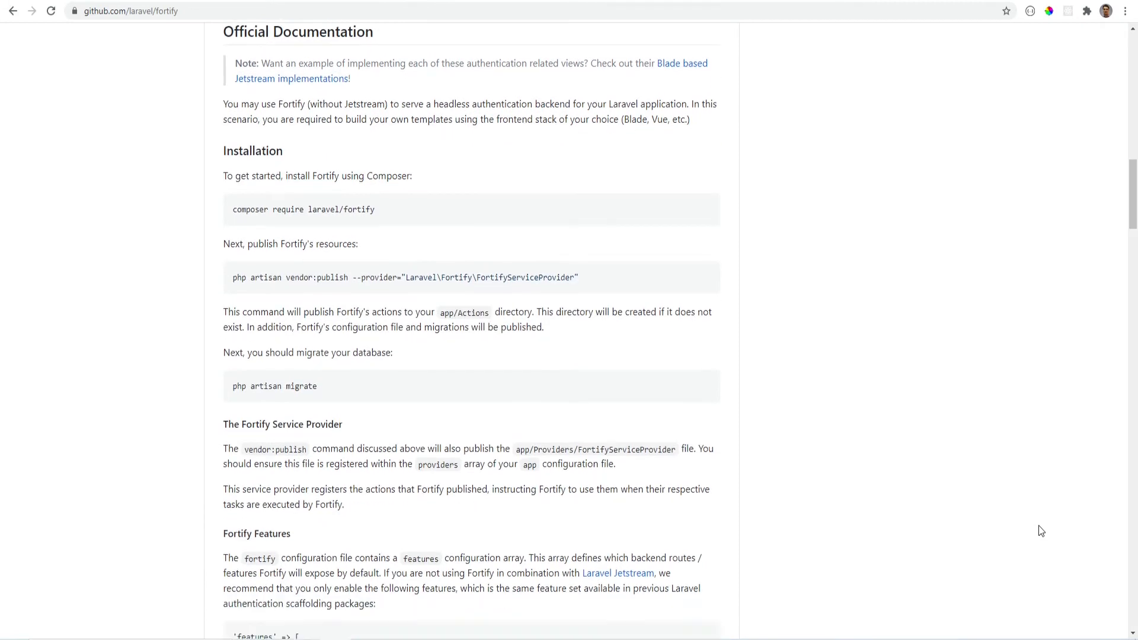
scroll("down", 3)
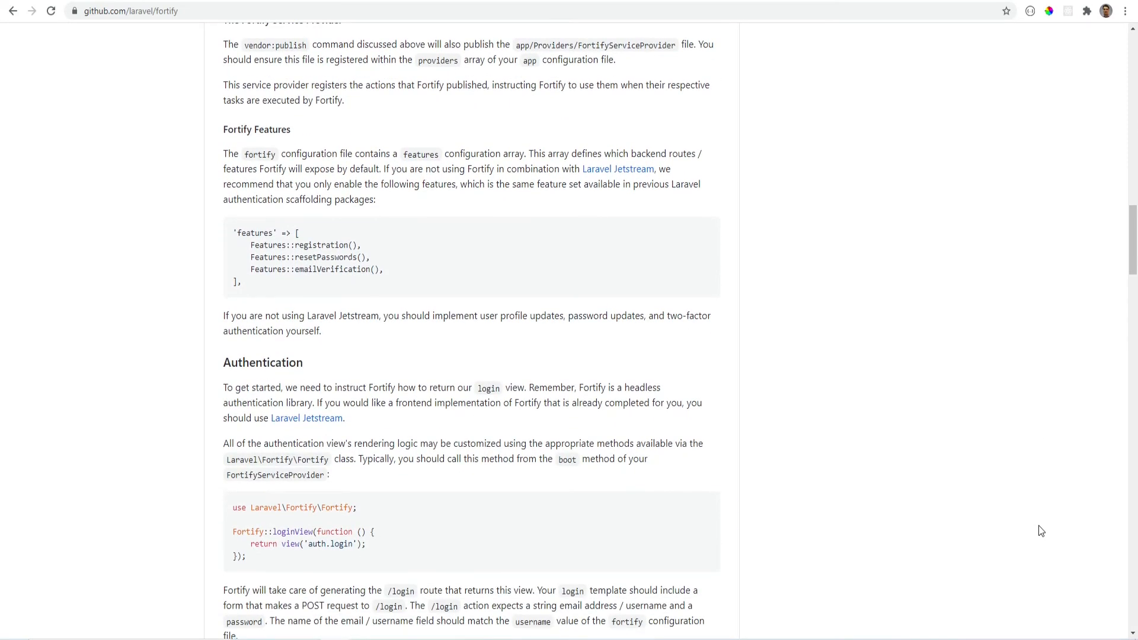
scroll("down", 3)
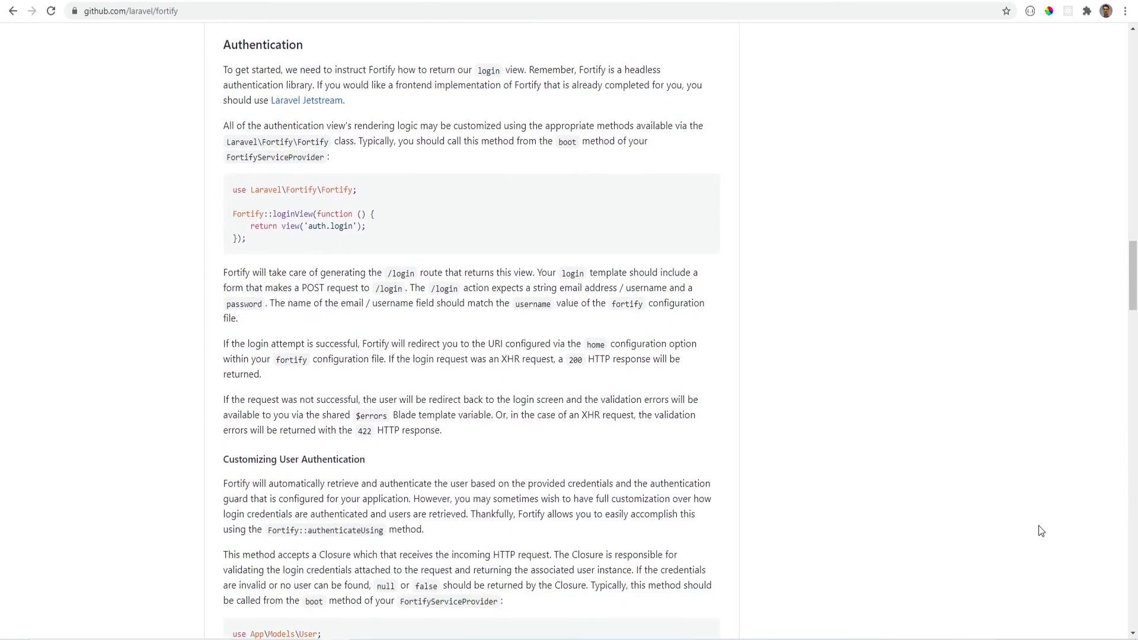
scroll("down", 3)
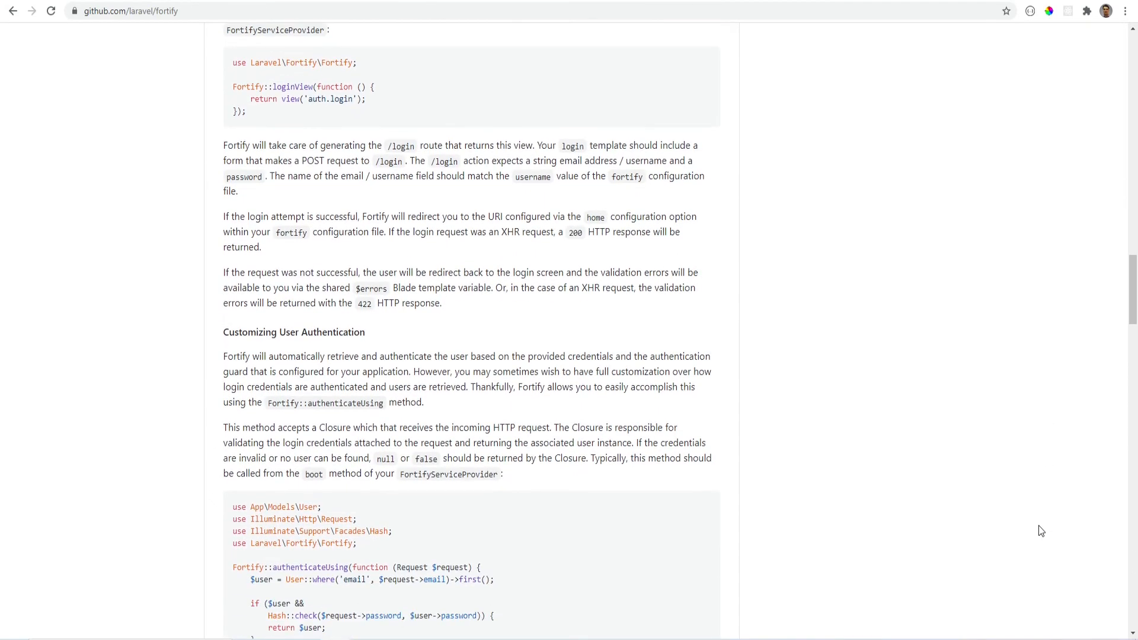
scroll("down", 3)
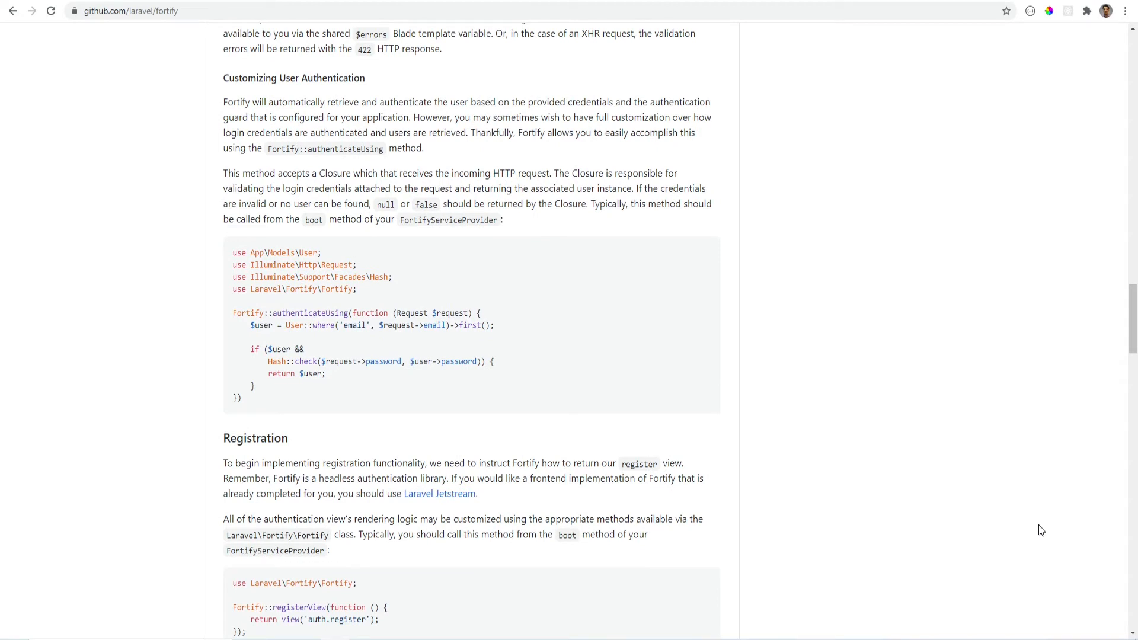
scroll("down", 3)
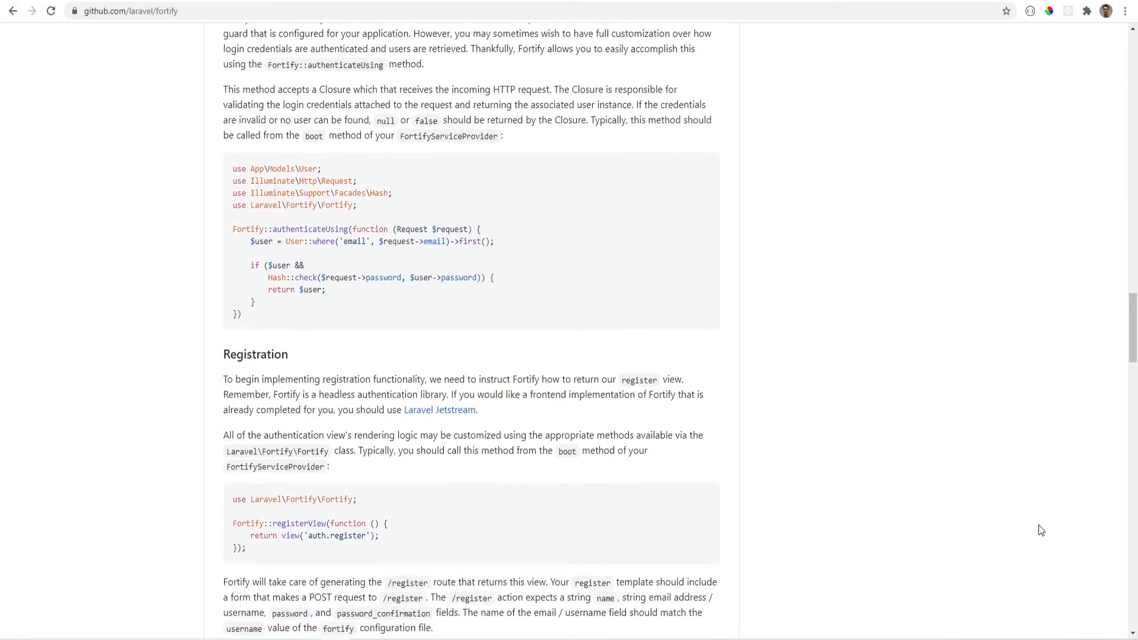
scroll("down", 3)
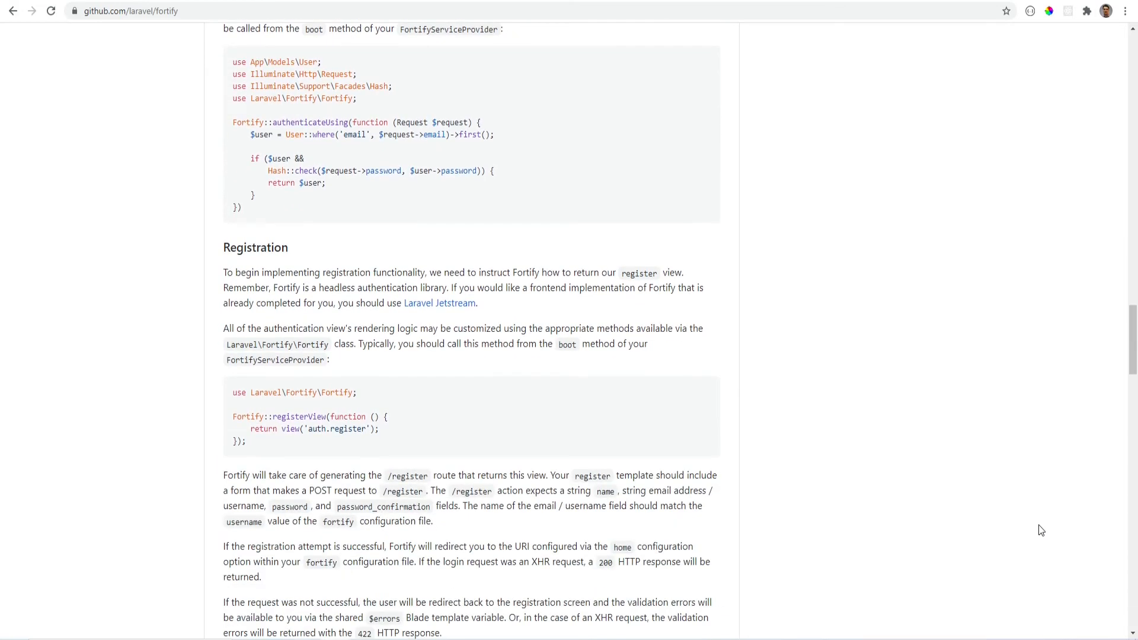
scroll("down", 3)
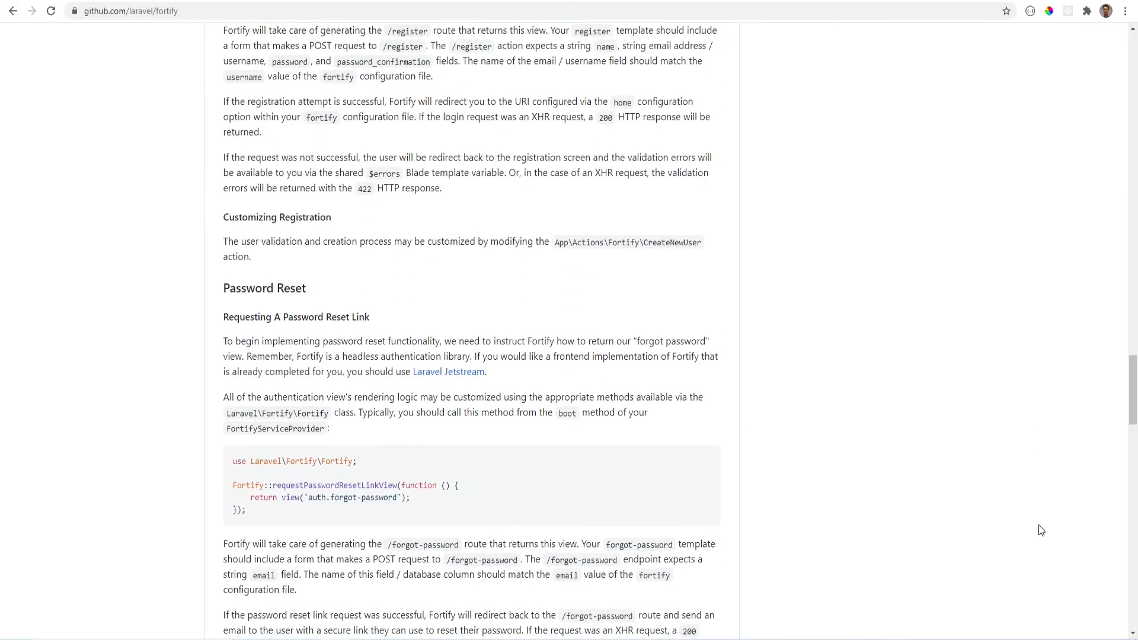
scroll("down", 3)
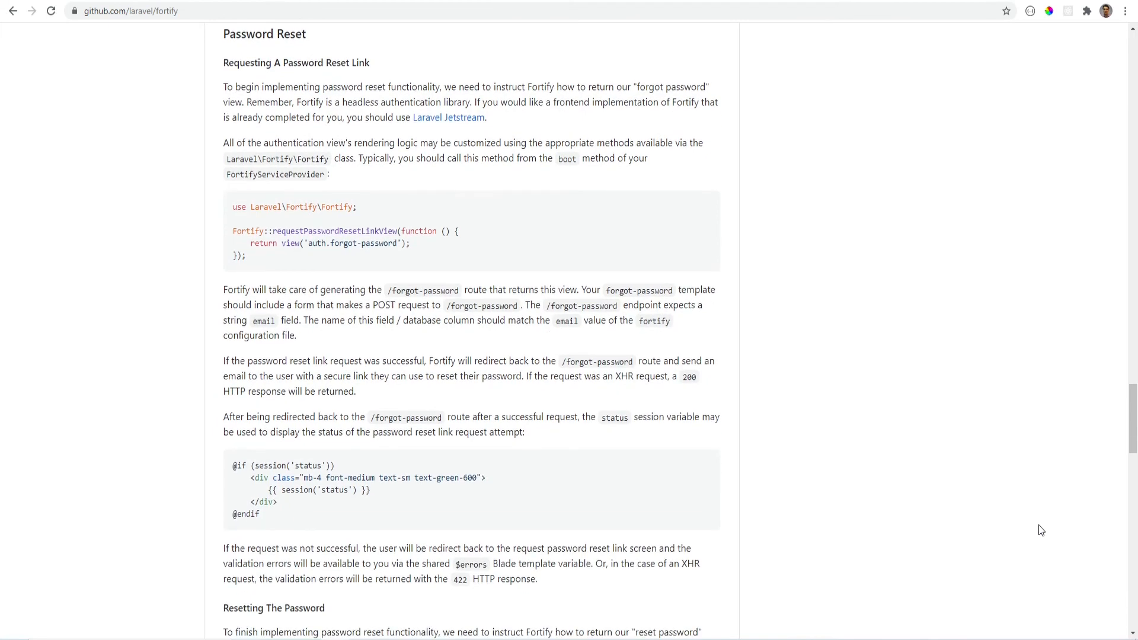
scroll("down", 3)
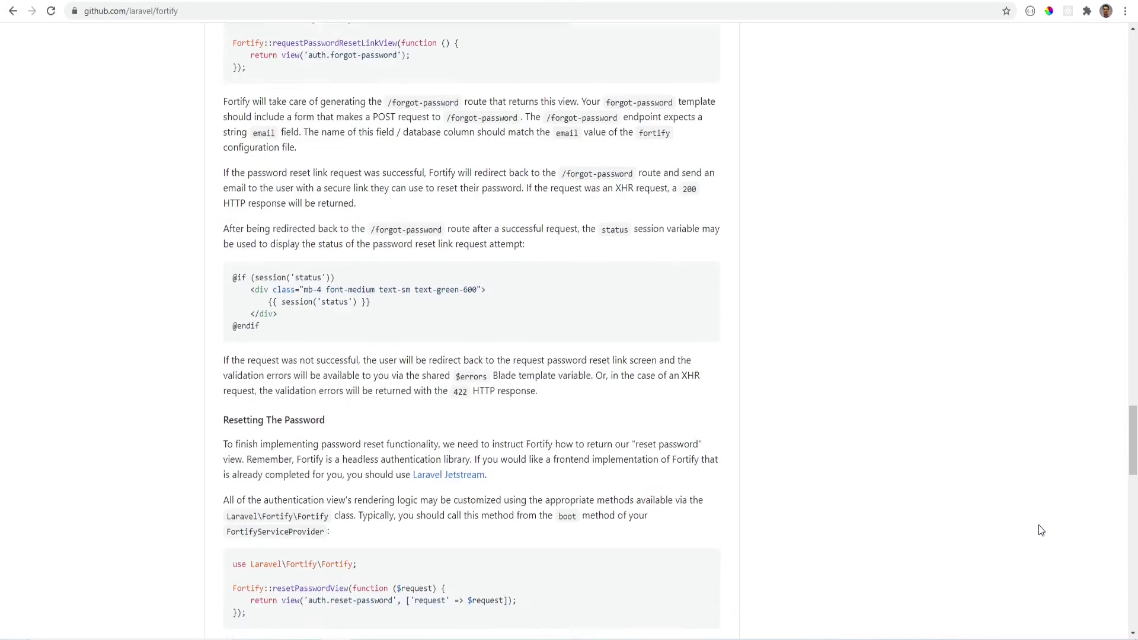
scroll("down", 3)
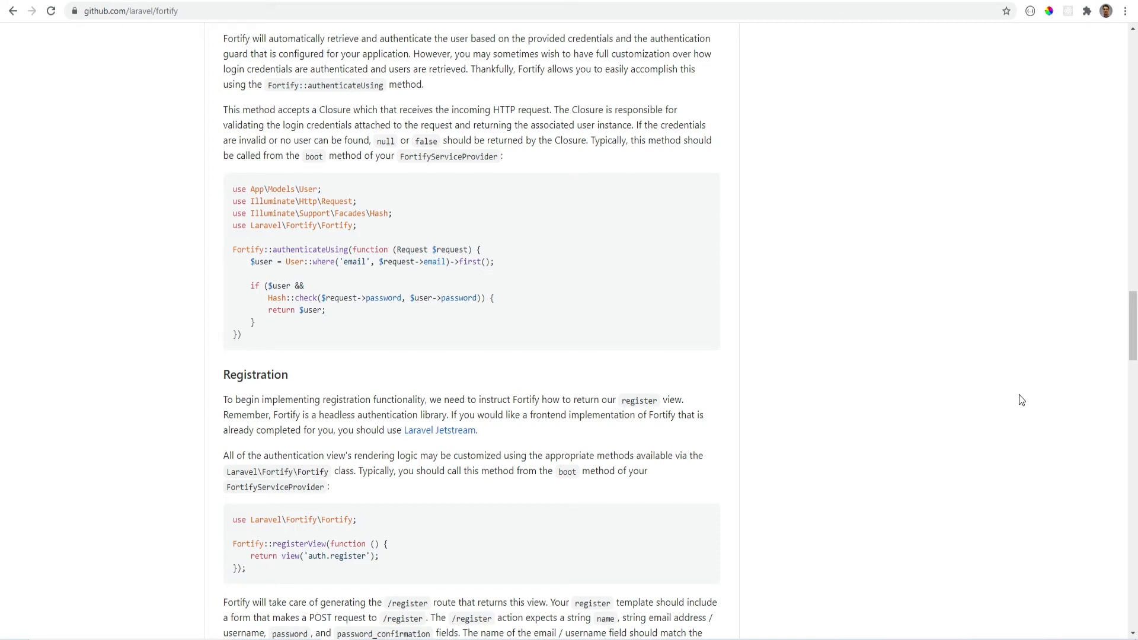
mouse_move(318, 352)
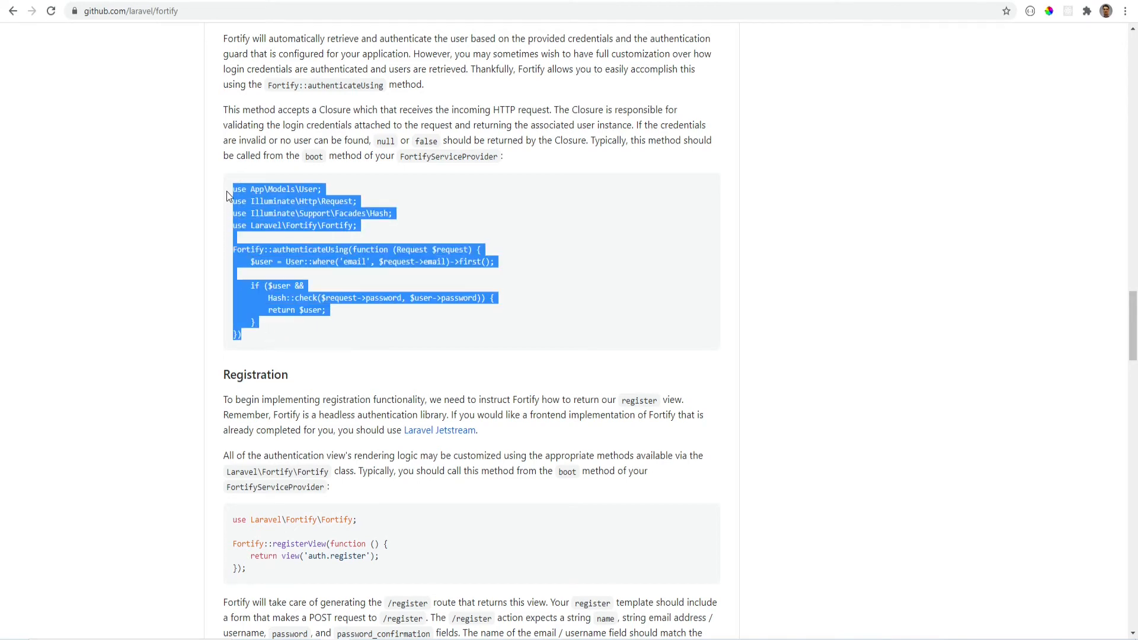
left_click(1020, 398)
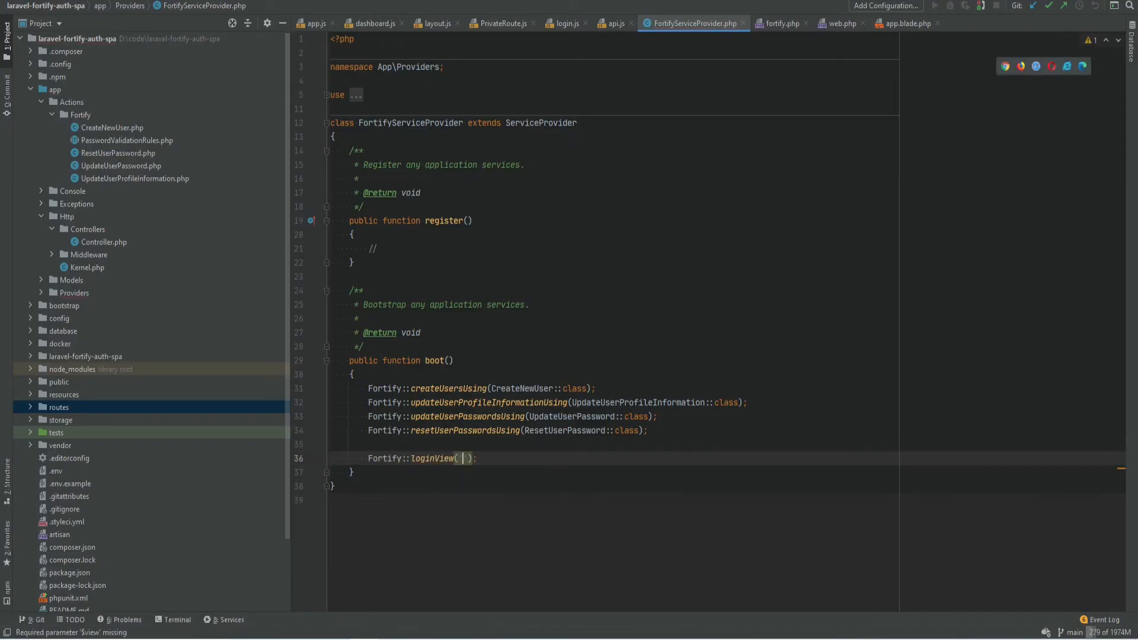
Start a Fortify:: call below loginView in the FortifyServiceProvider boot method
type("Fortify::registerView('app');")
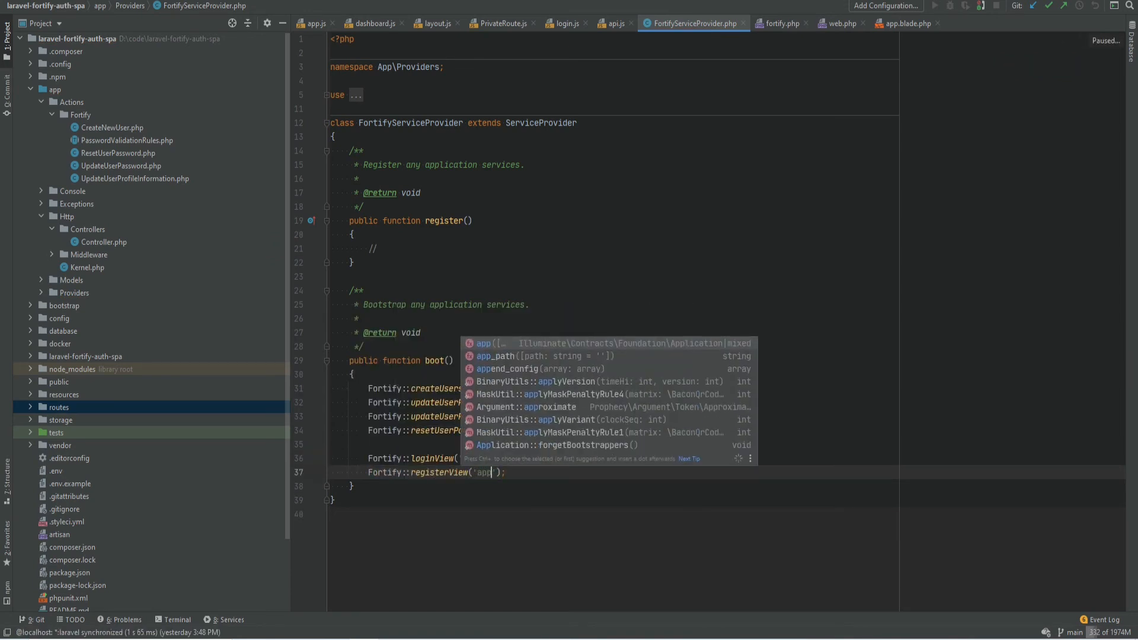
left_click(566, 23)
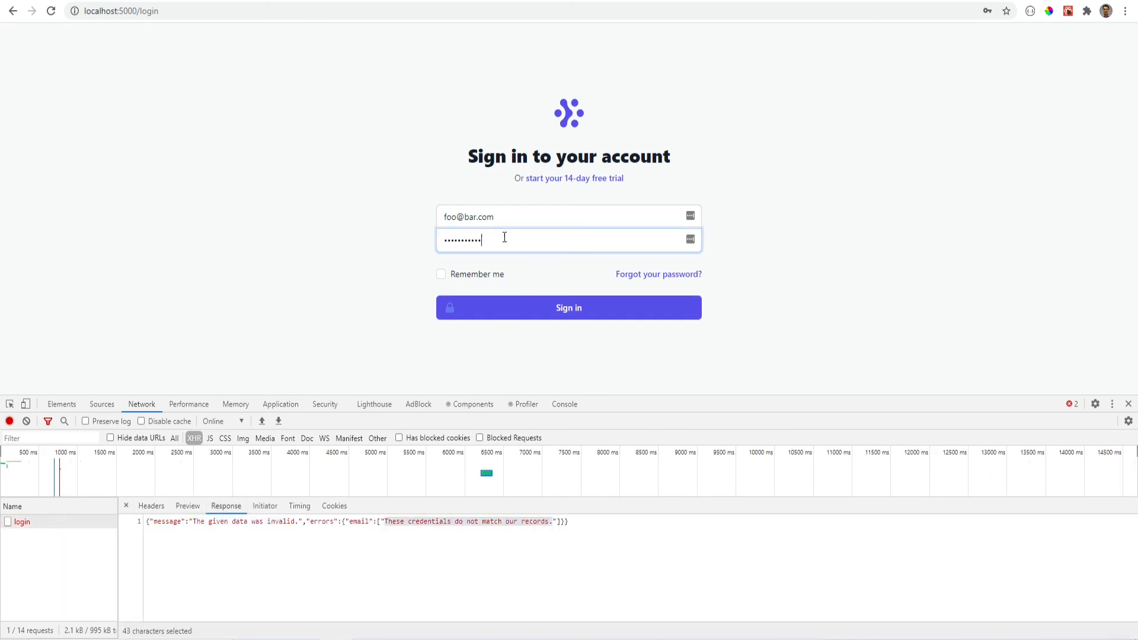
Retry sign-in with a different password, getting a login response with two_factor false
left_click(569, 308)
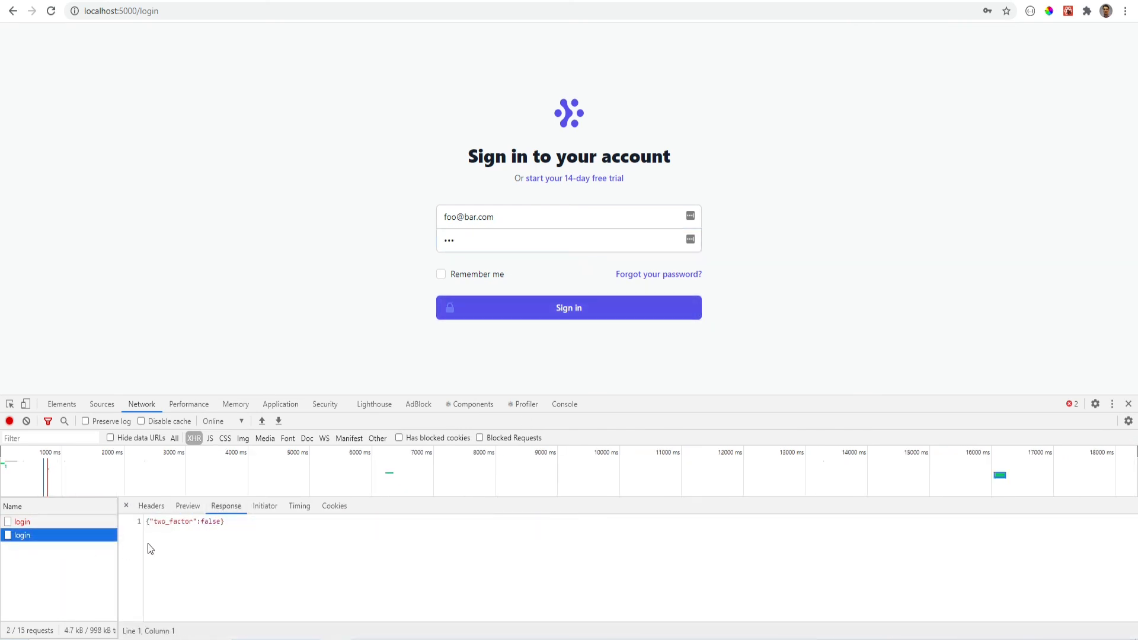